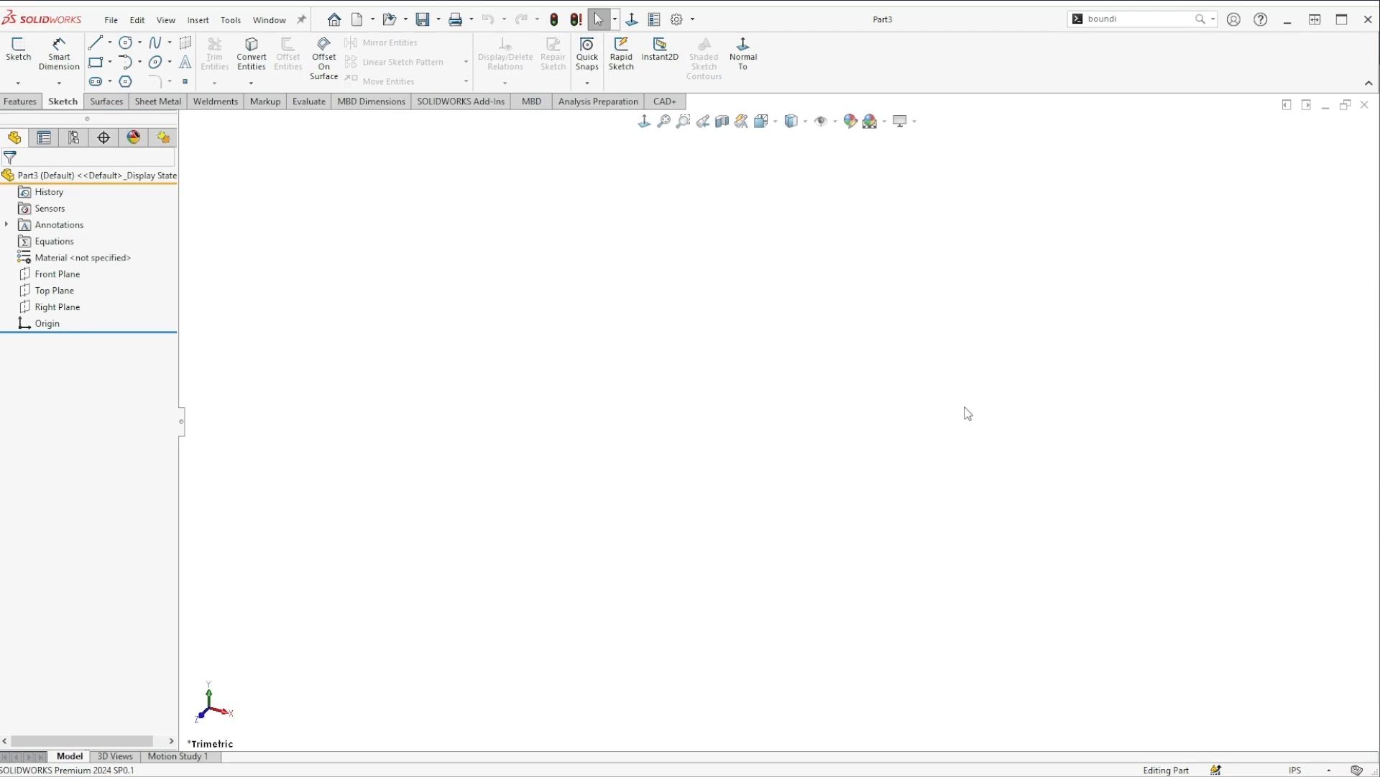
Step: Begin a sketch on the Top Plane and start a corner rectangle for the 5.000 by 1.500 profile
click(54, 289)
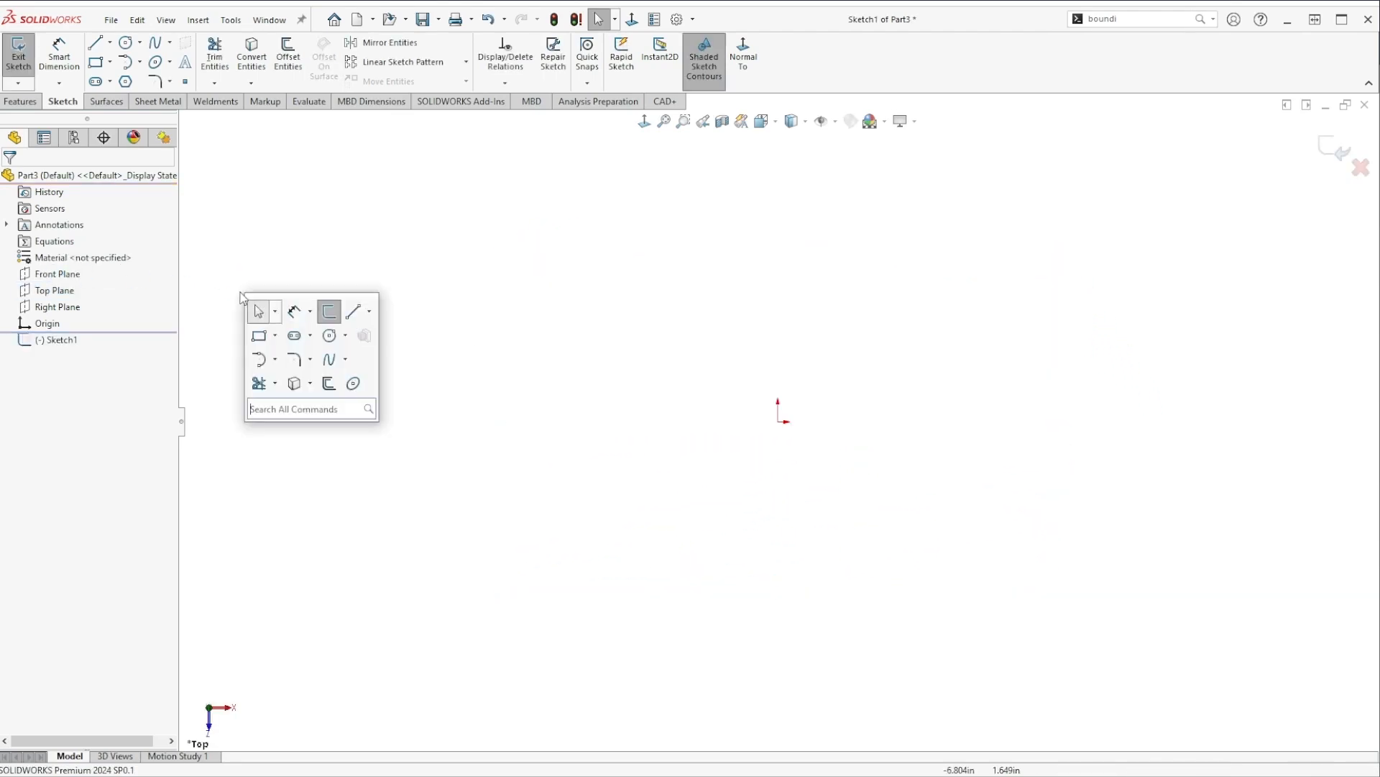
click(328, 310)
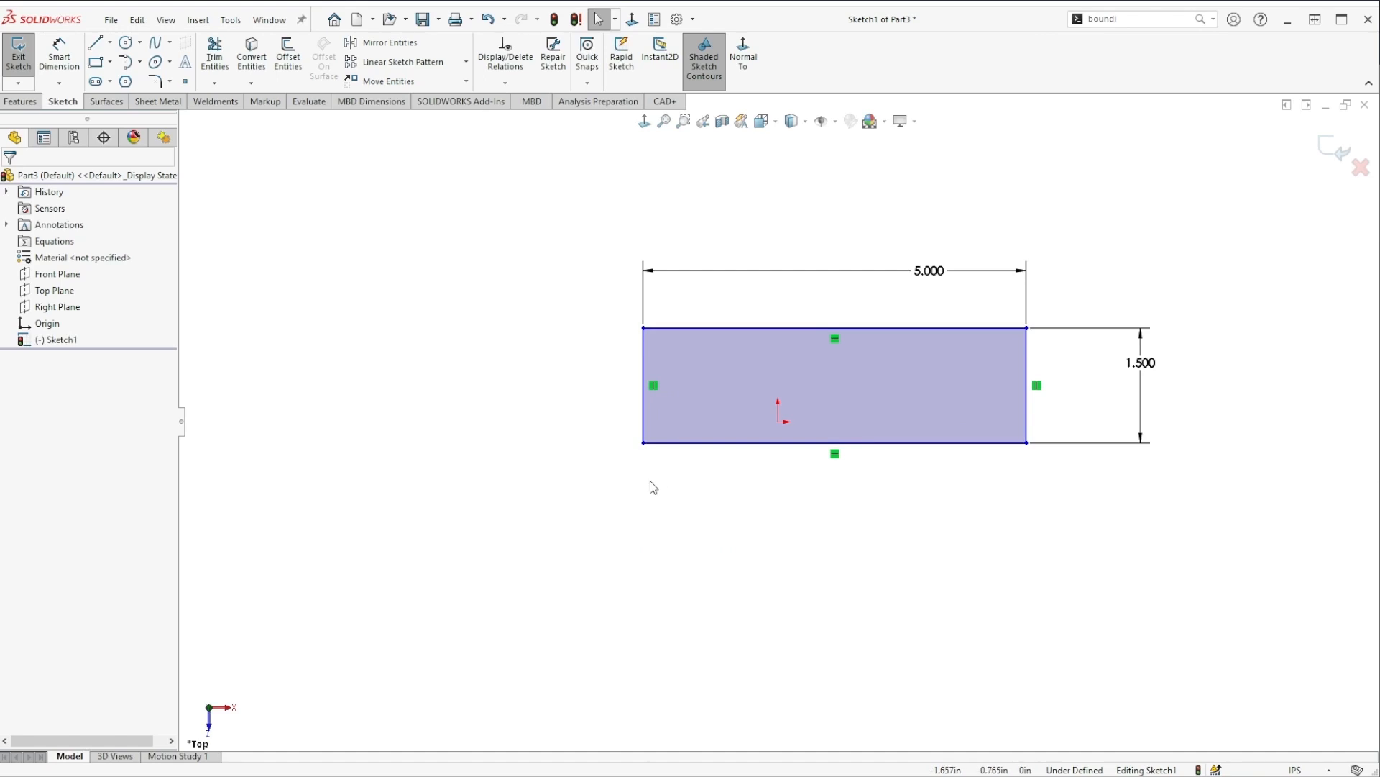
Step: Drag a rectangle corner point to reposition it near the origin, sketch still under defined
drag(834, 386, 867, 505)
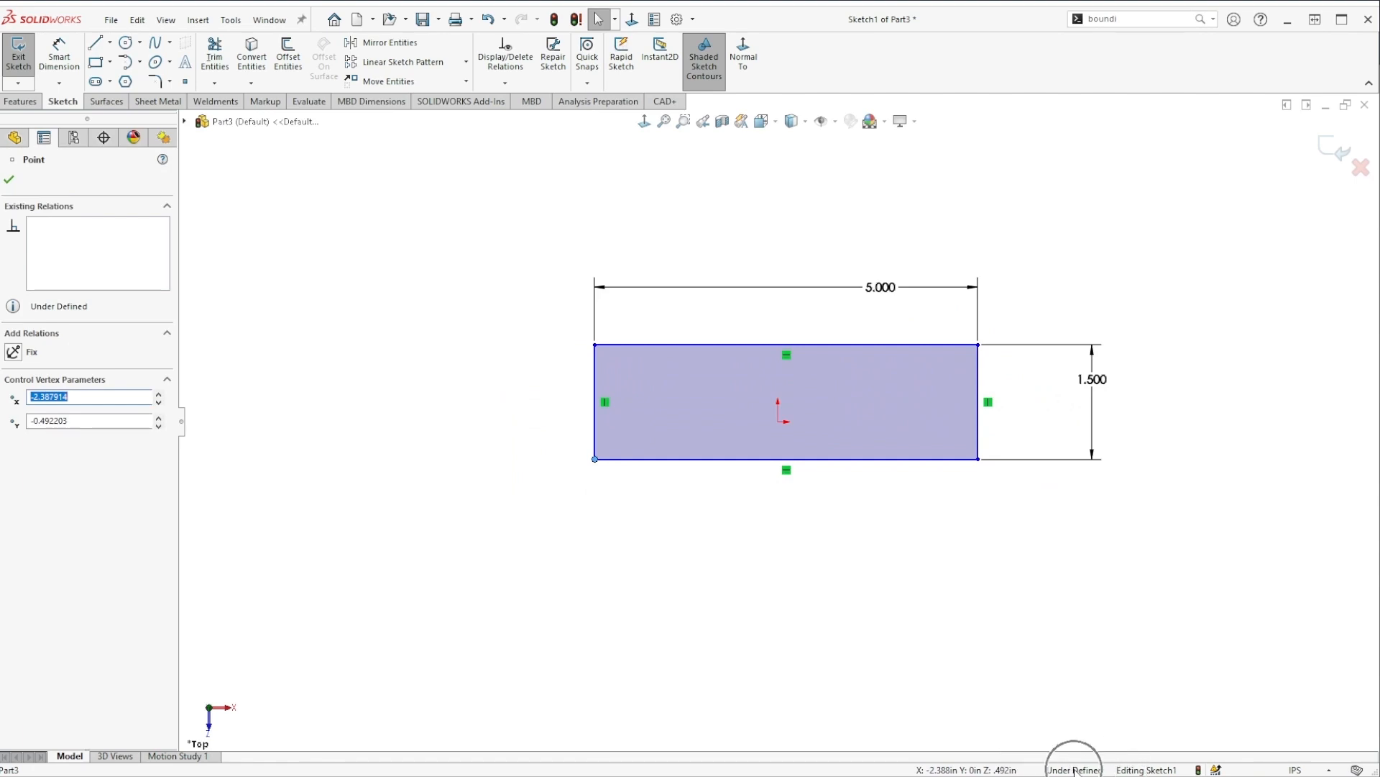
mouse_move(915, 626)
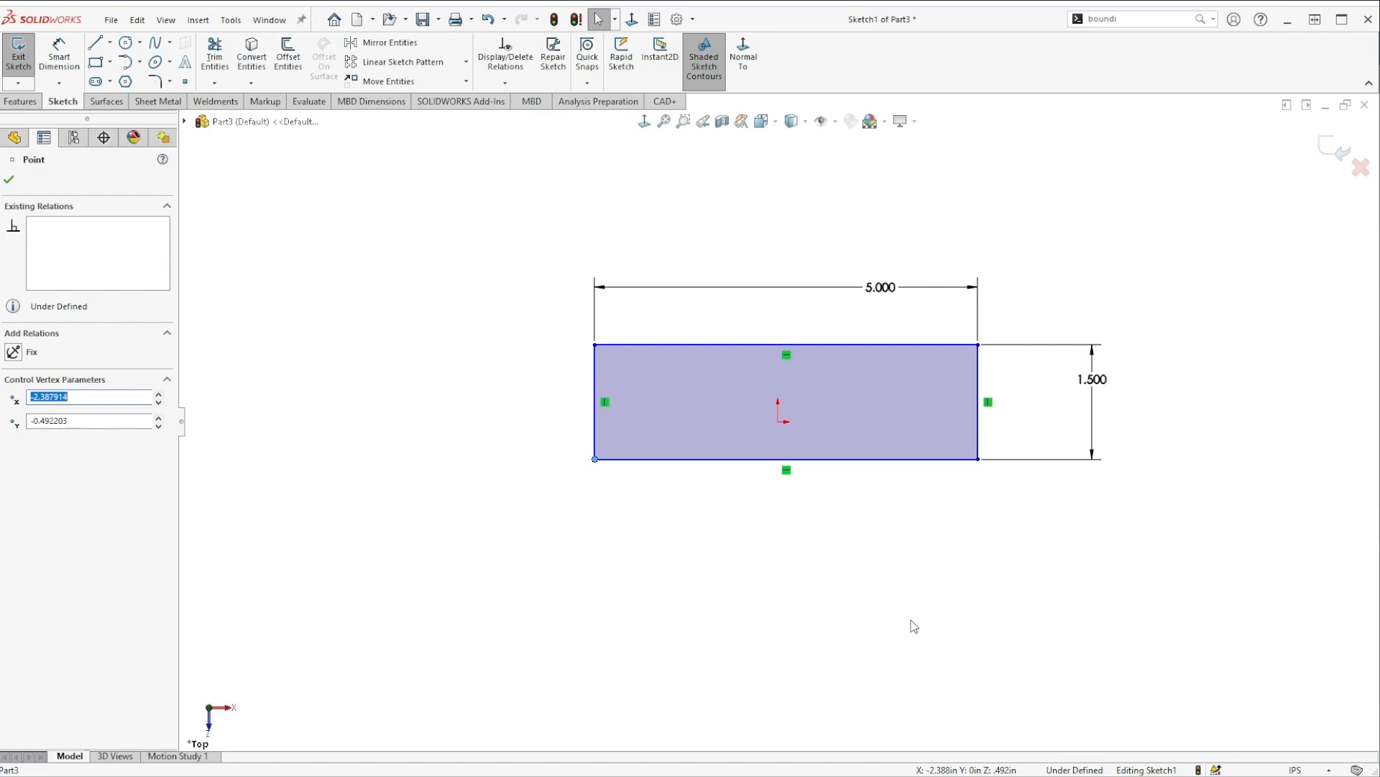
mouse_move(773, 550)
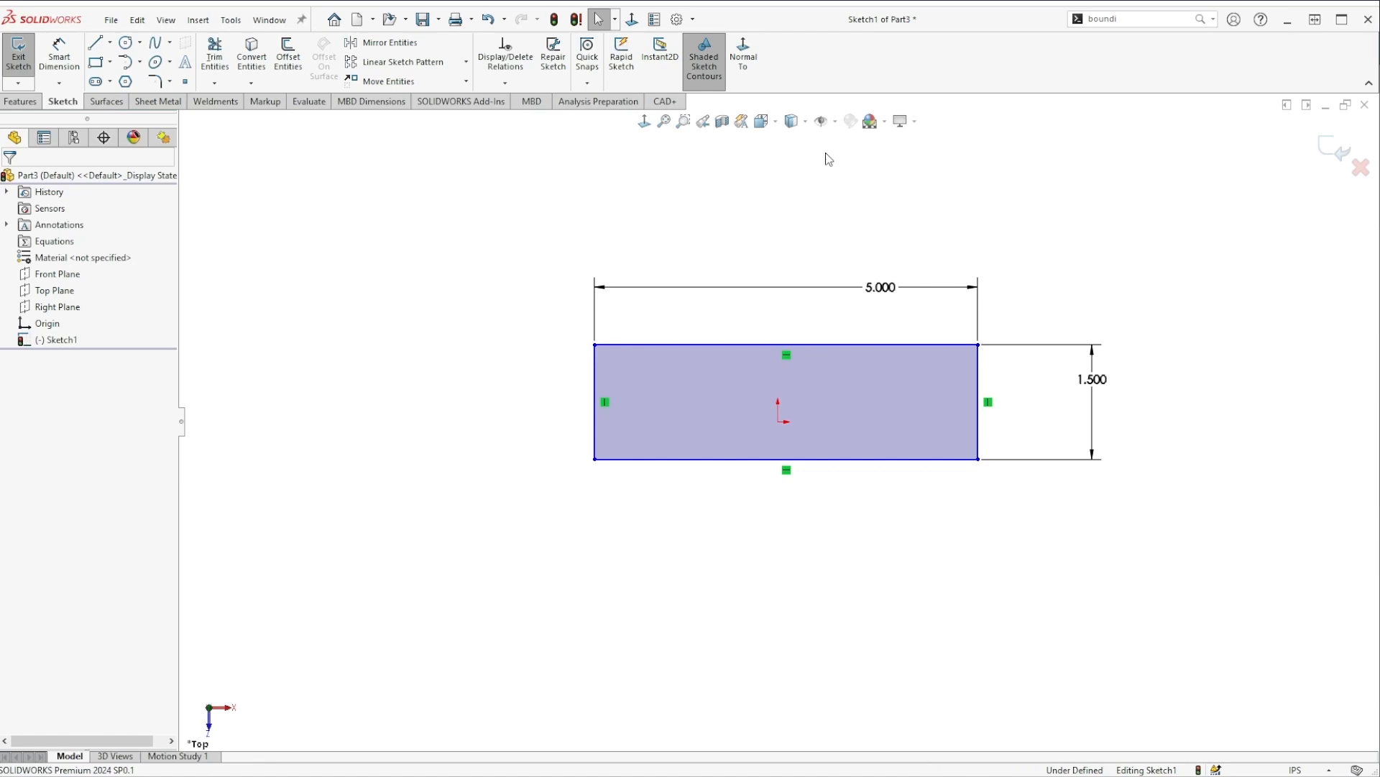
click(834, 120)
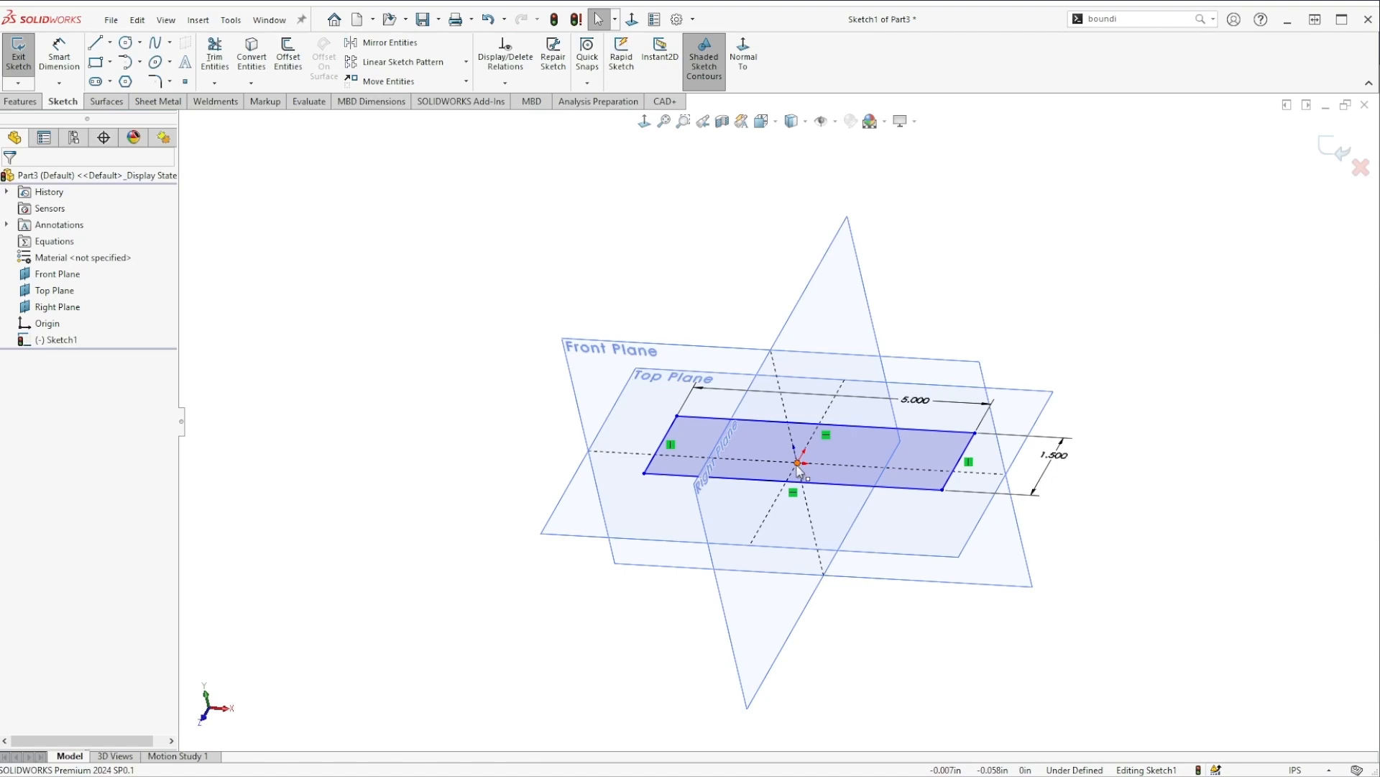
mouse_move(799, 472)
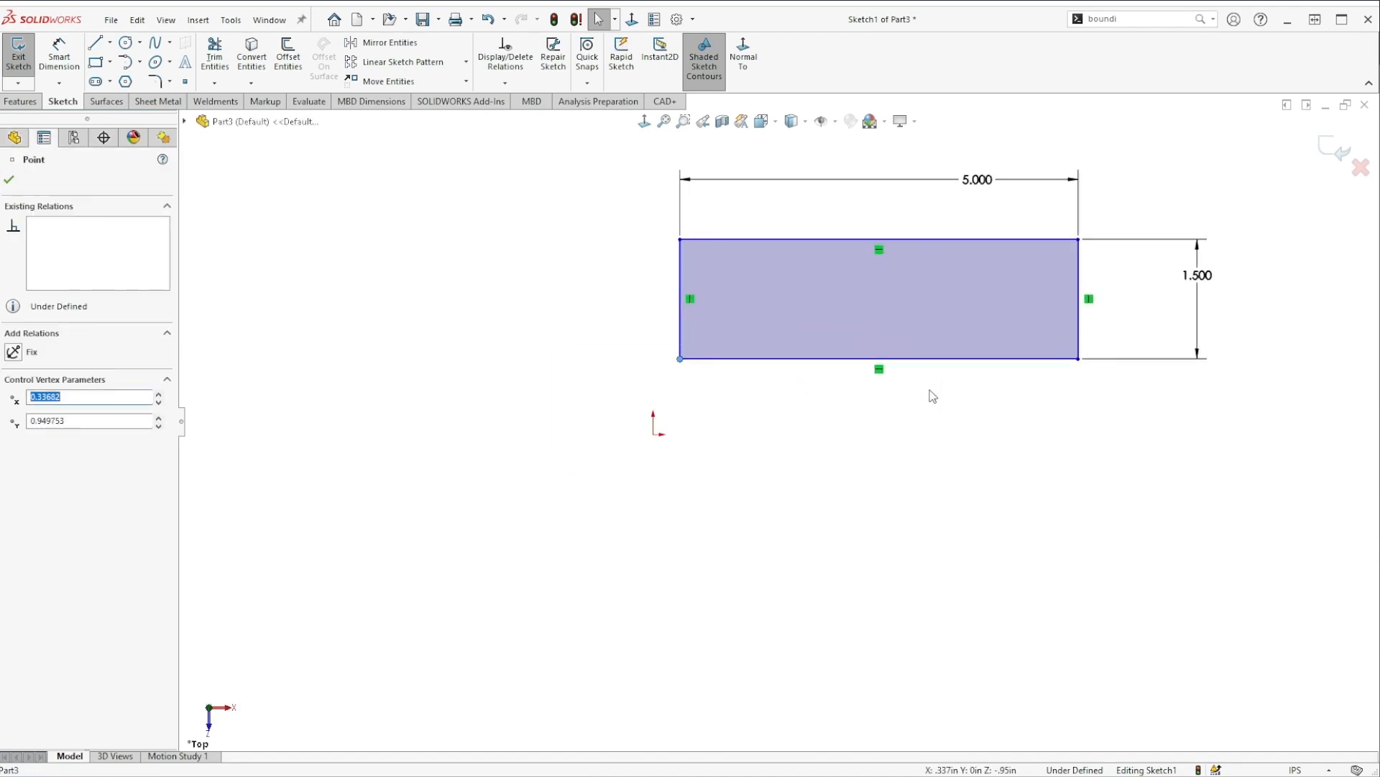
mouse_move(699, 440)
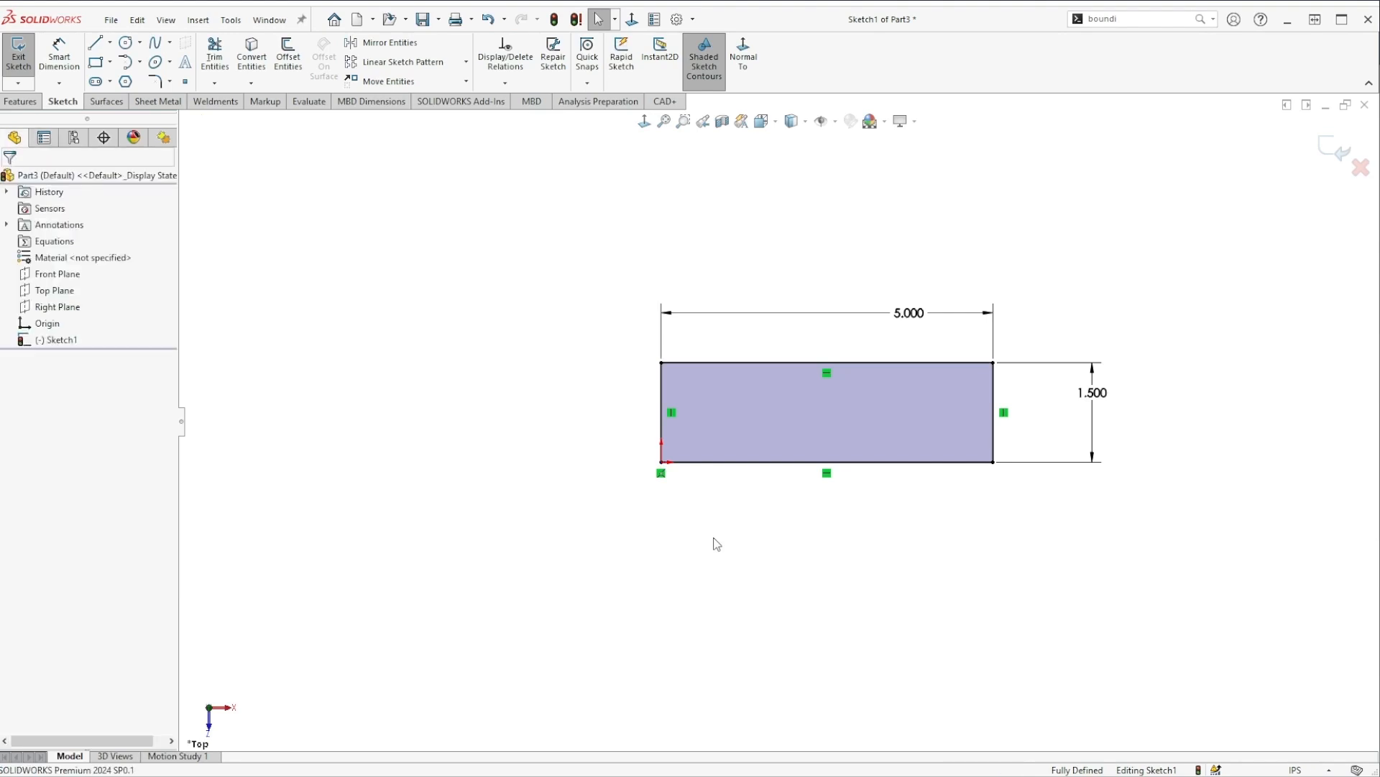
mouse_move(829, 416)
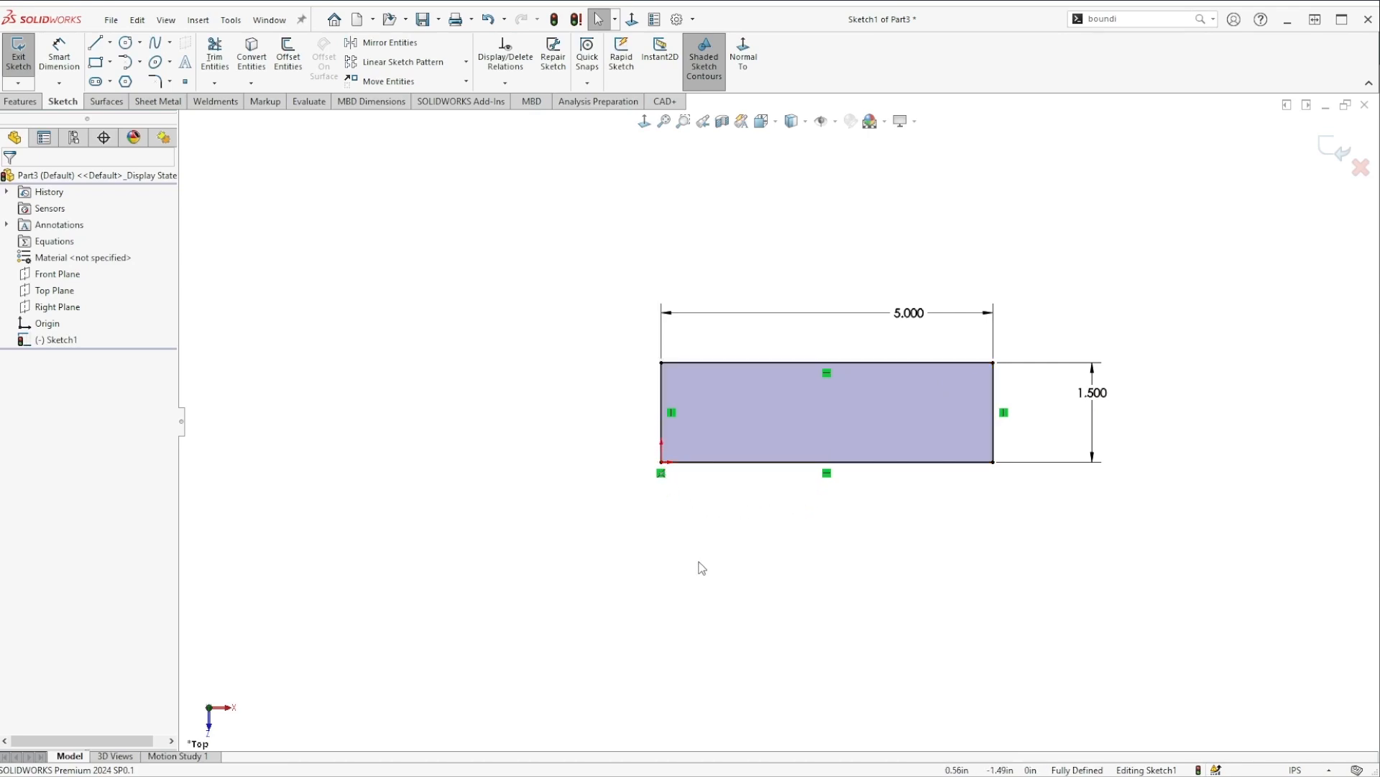
Step: Move to the Features commands once the rectangle corner is fixed on the origin
click(21, 101)
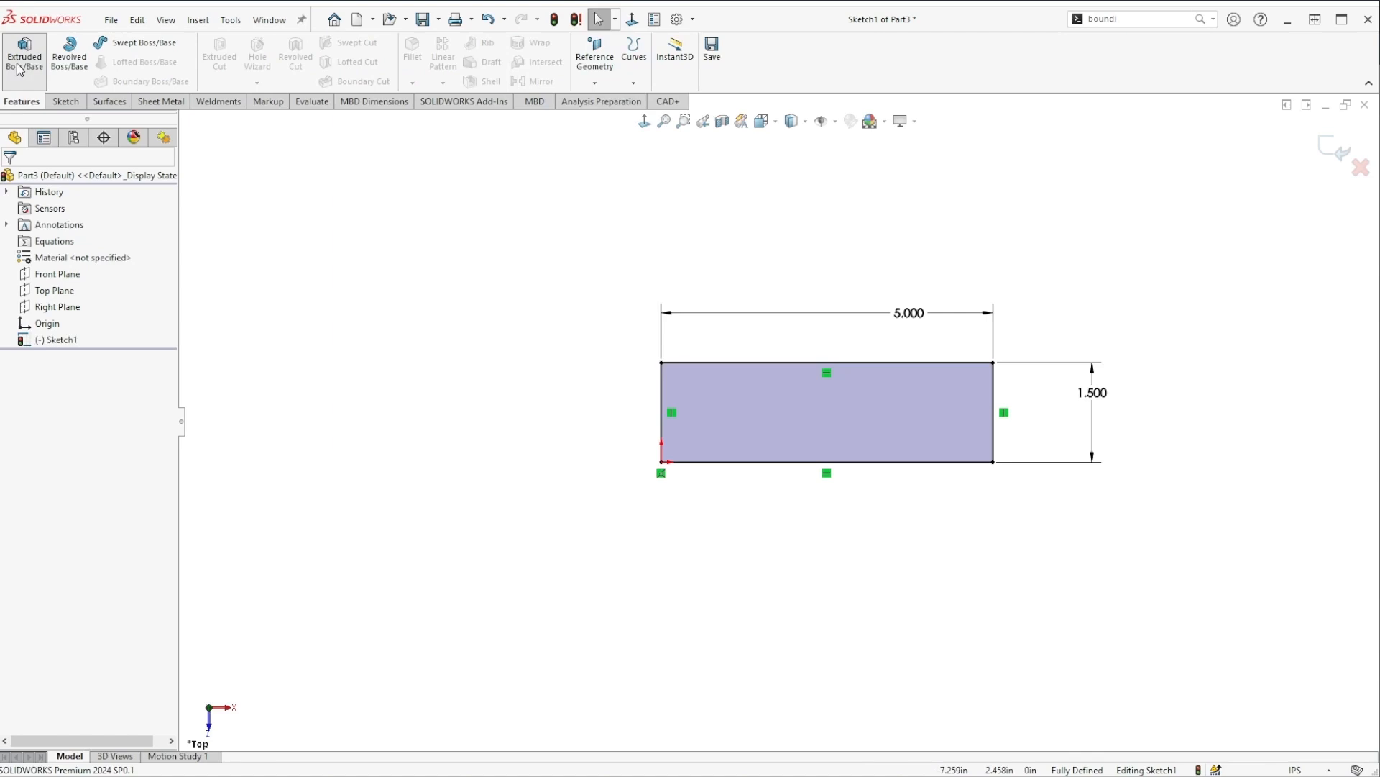
Step: Extrude the rectangle into a thin plate at default depth and select its top face for the next sketch
click(24, 55)
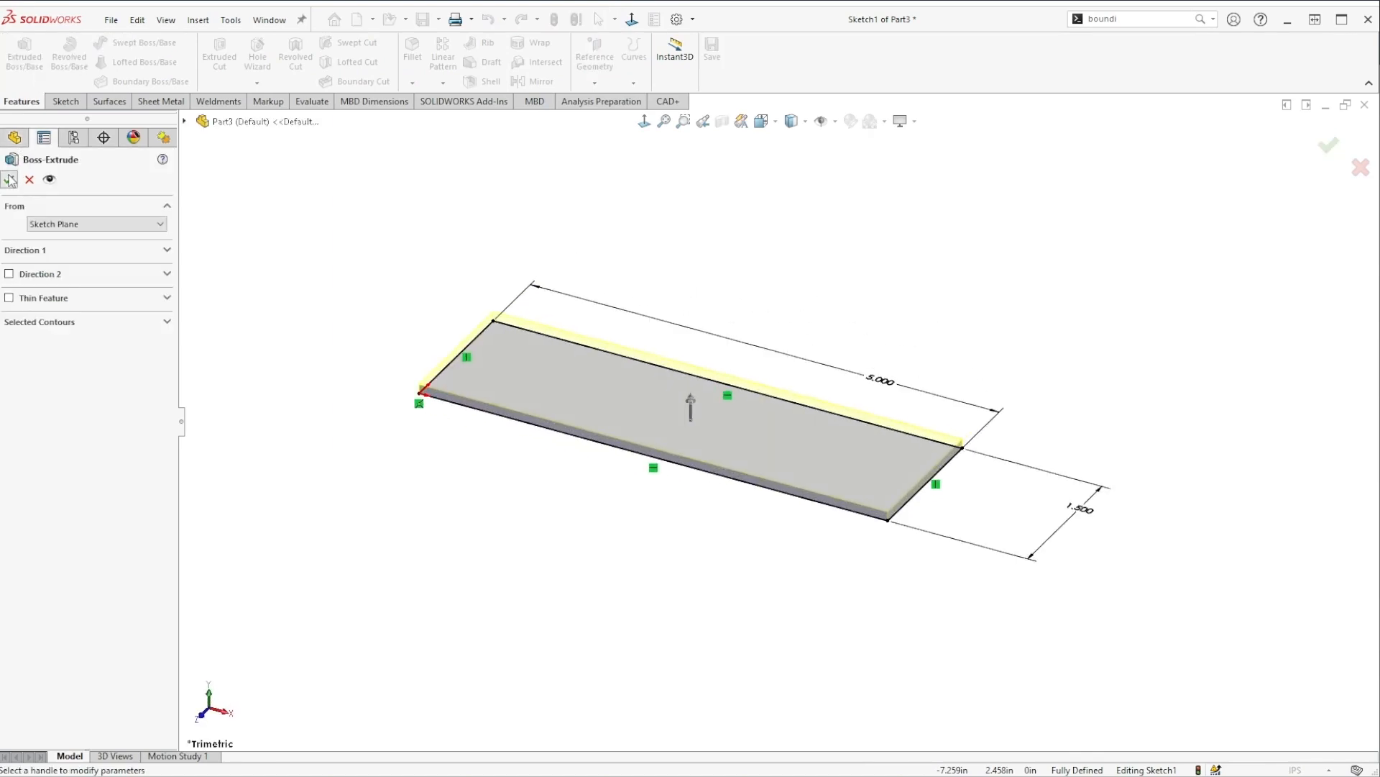
click(1327, 145)
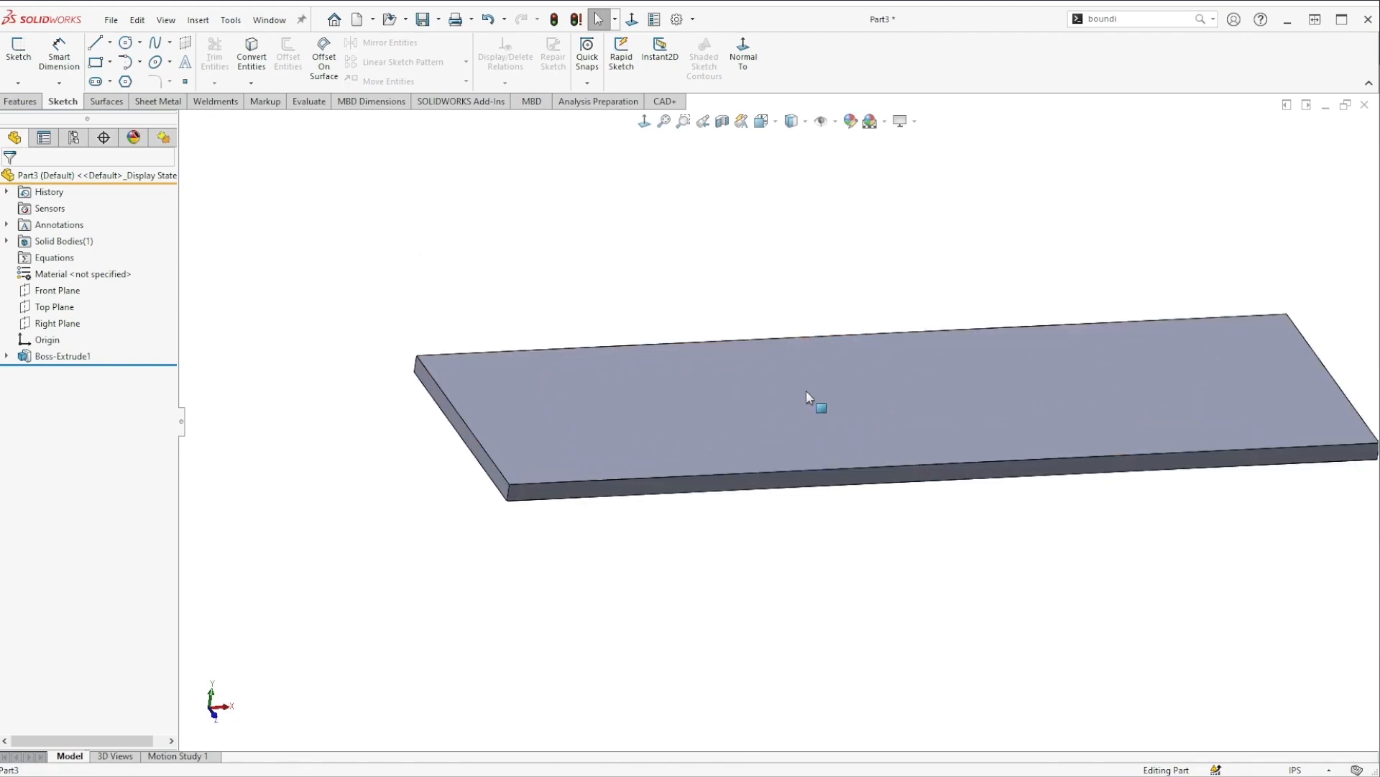
click(762, 476)
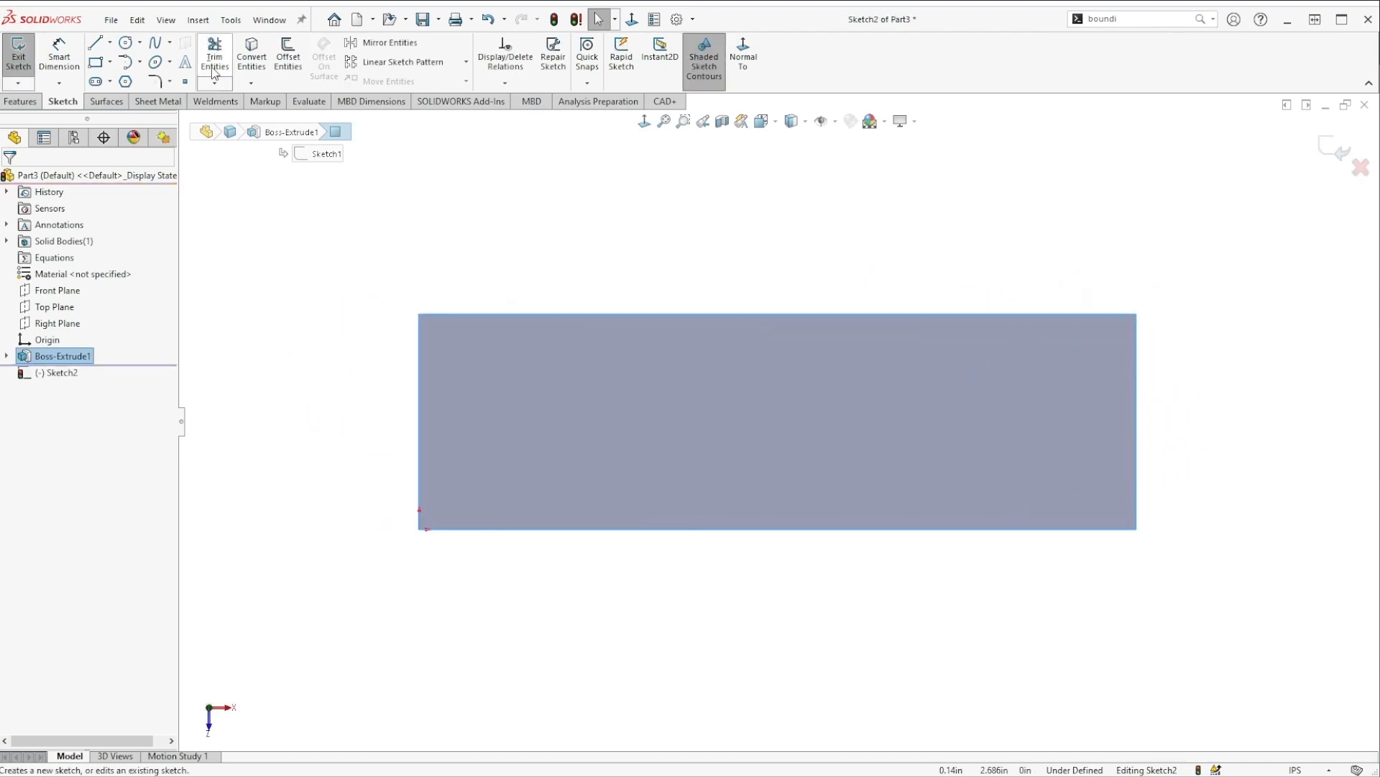
Step: Draw a 1.000 by 0.500 rectangle on the plate's top face with offset dimensions from the edges, ready to extrude
click(97, 62)
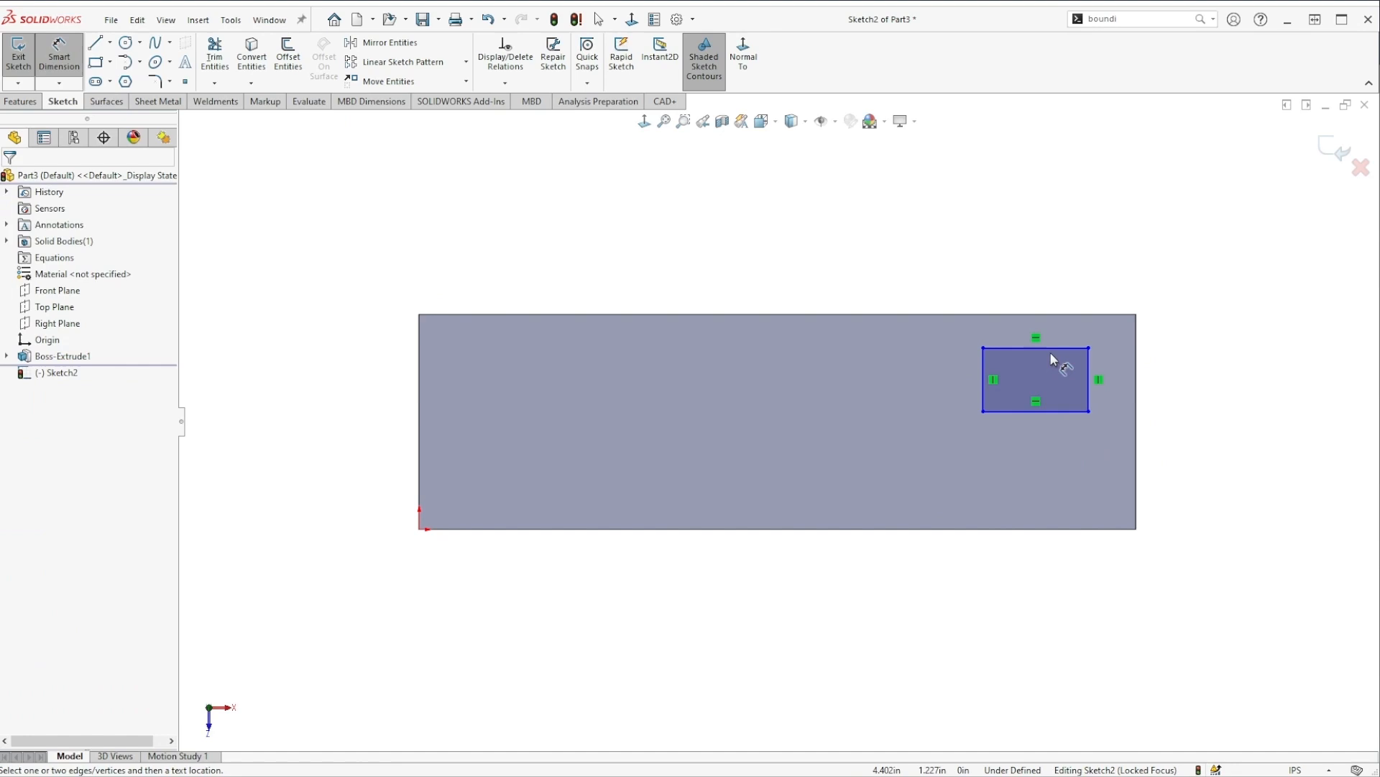
click(1035, 337)
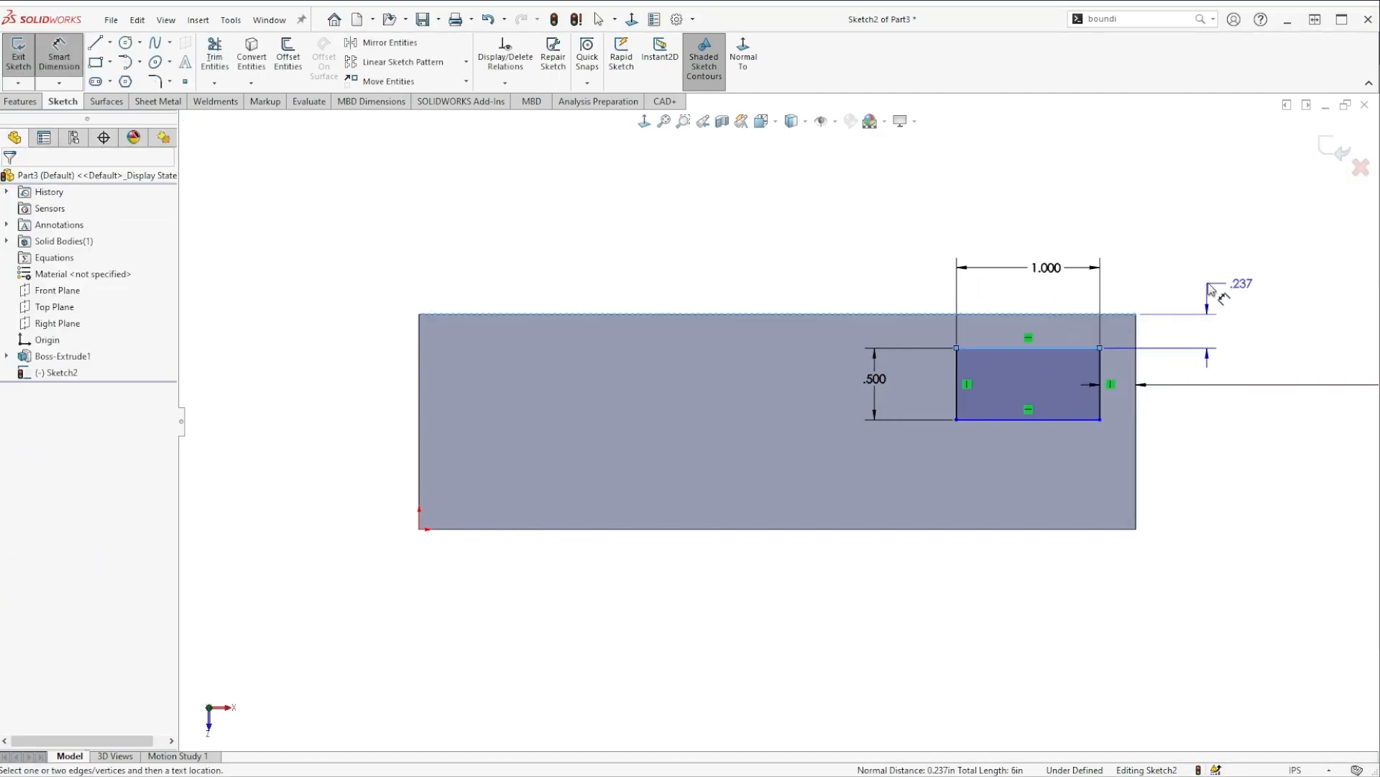
click(1211, 295)
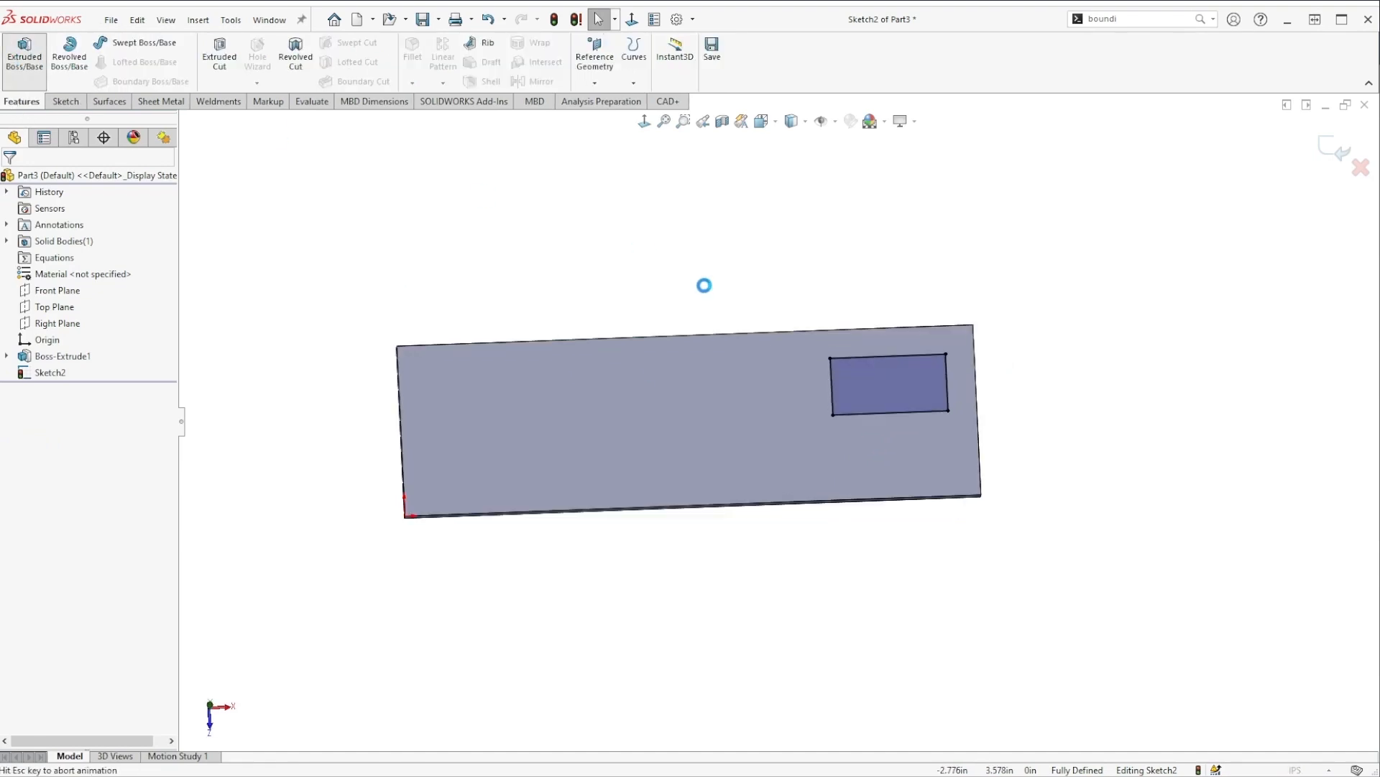
click(24, 55)
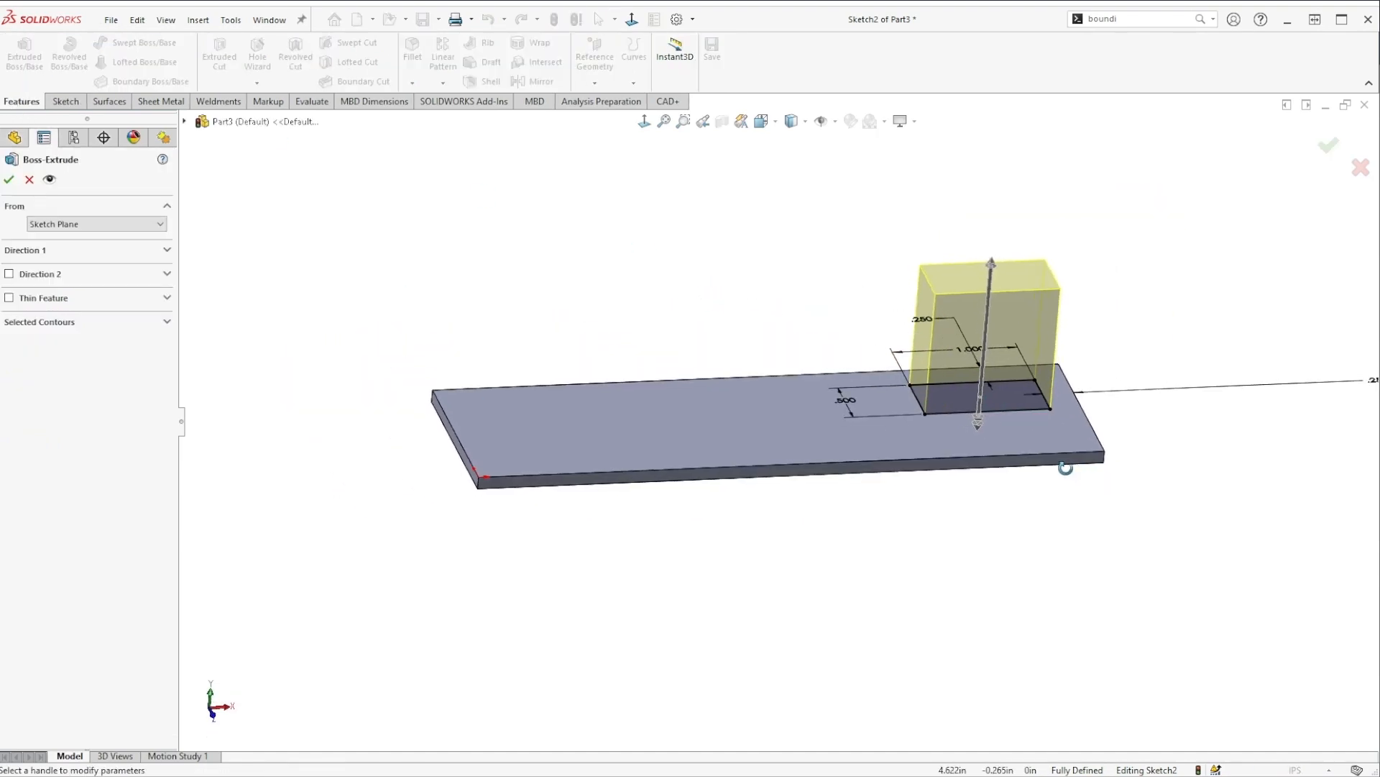
Step: Confirm the boss extrusion so the small rectangle becomes a block on the plate's right end
click(9, 180)
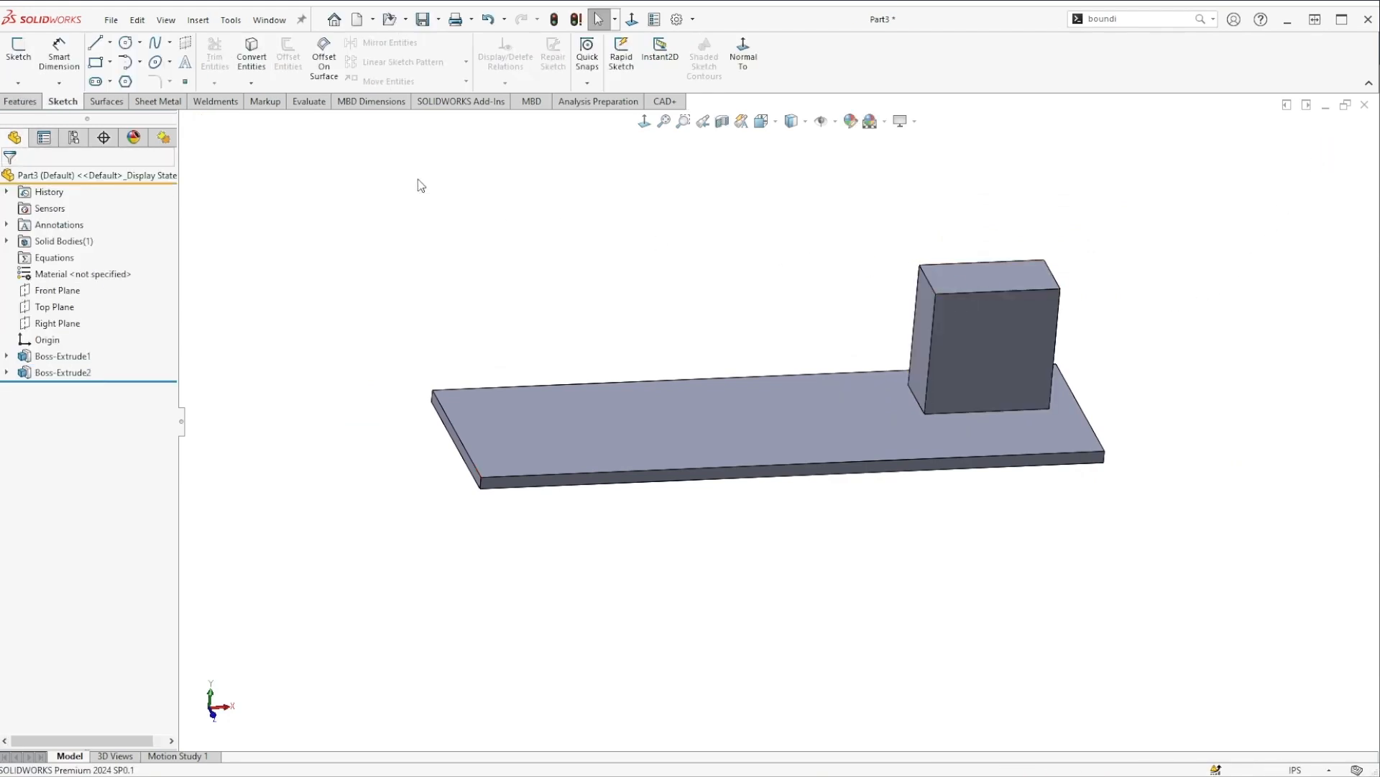
Step: Show Mass Properties: 0.05 pounds, 1.27 cubic inches and centre of mass from the origin
click(308, 100)
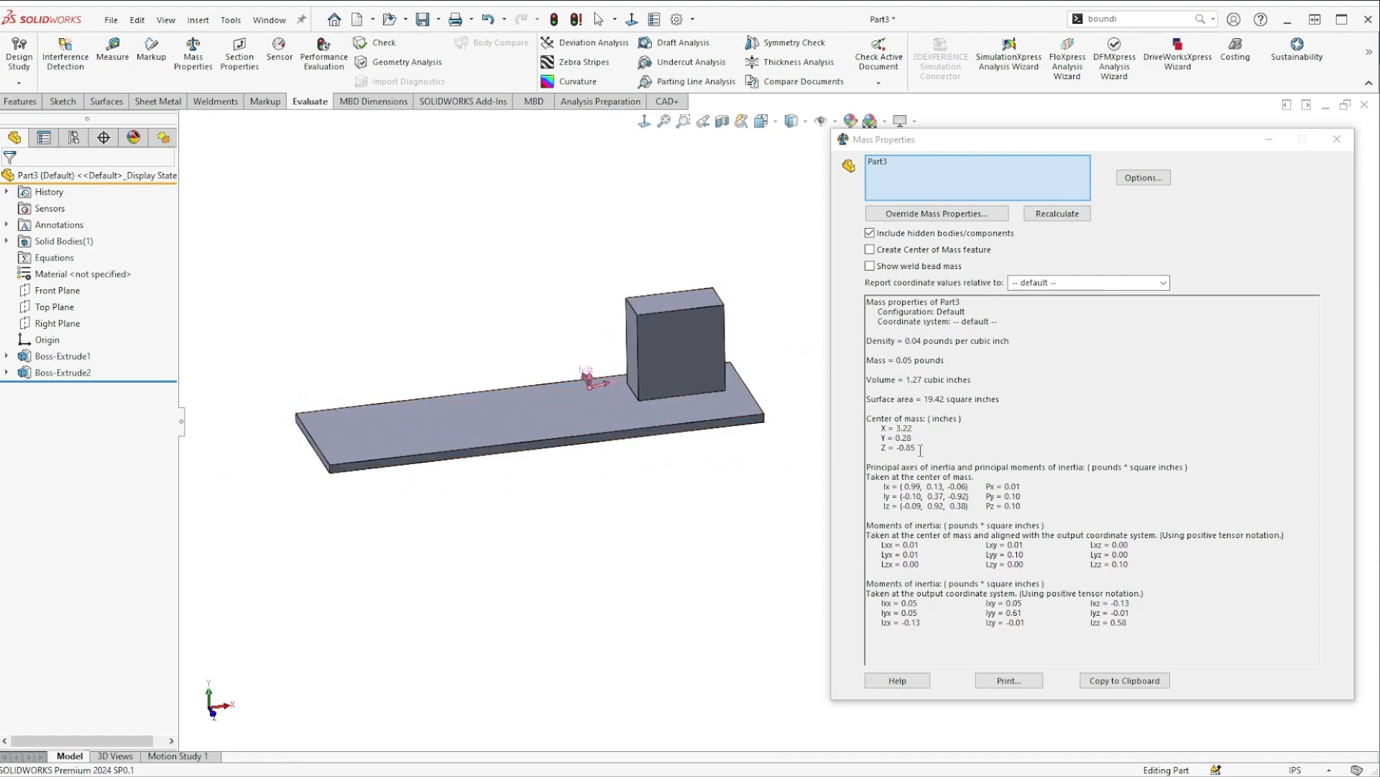
drag(867, 417, 921, 448)
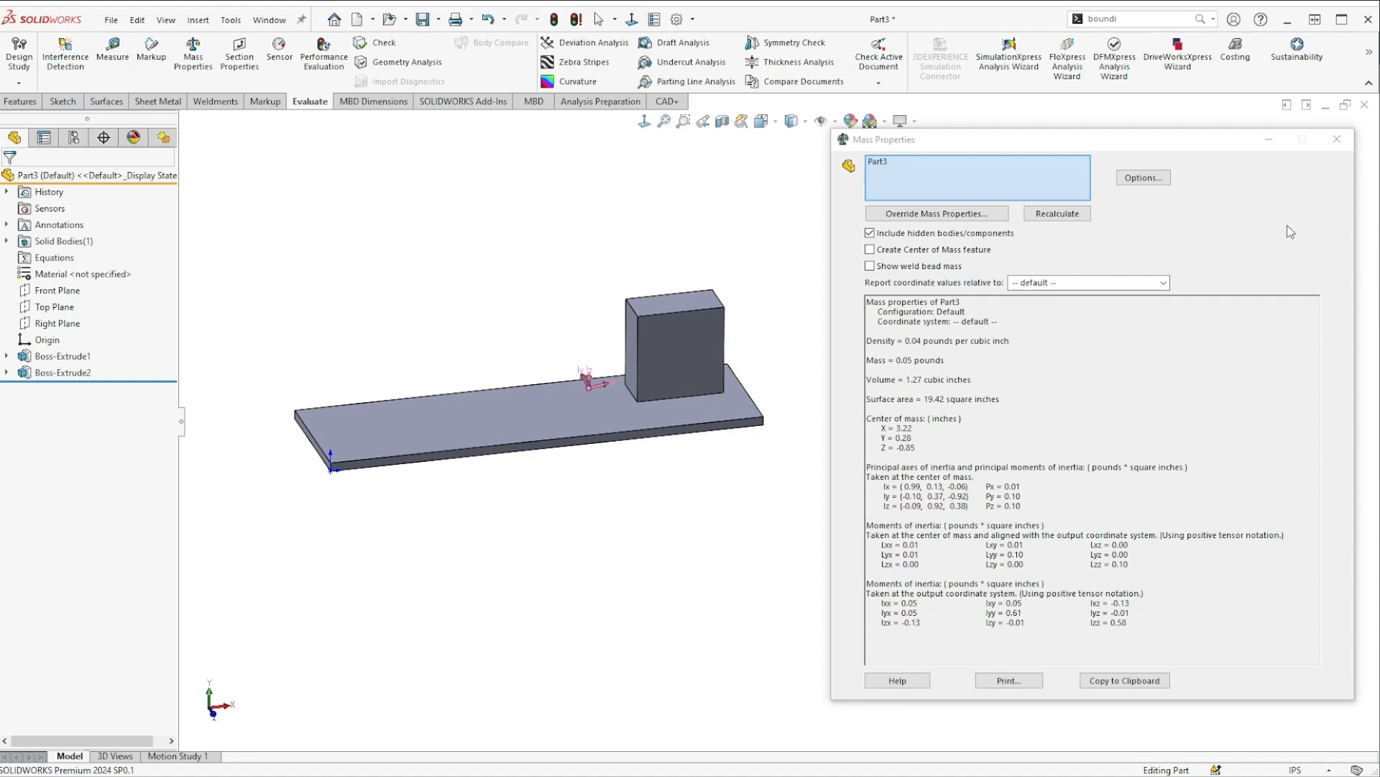
Step: Dismiss the Mass Properties report and orbit to view the plate and block from above
click(1337, 140)
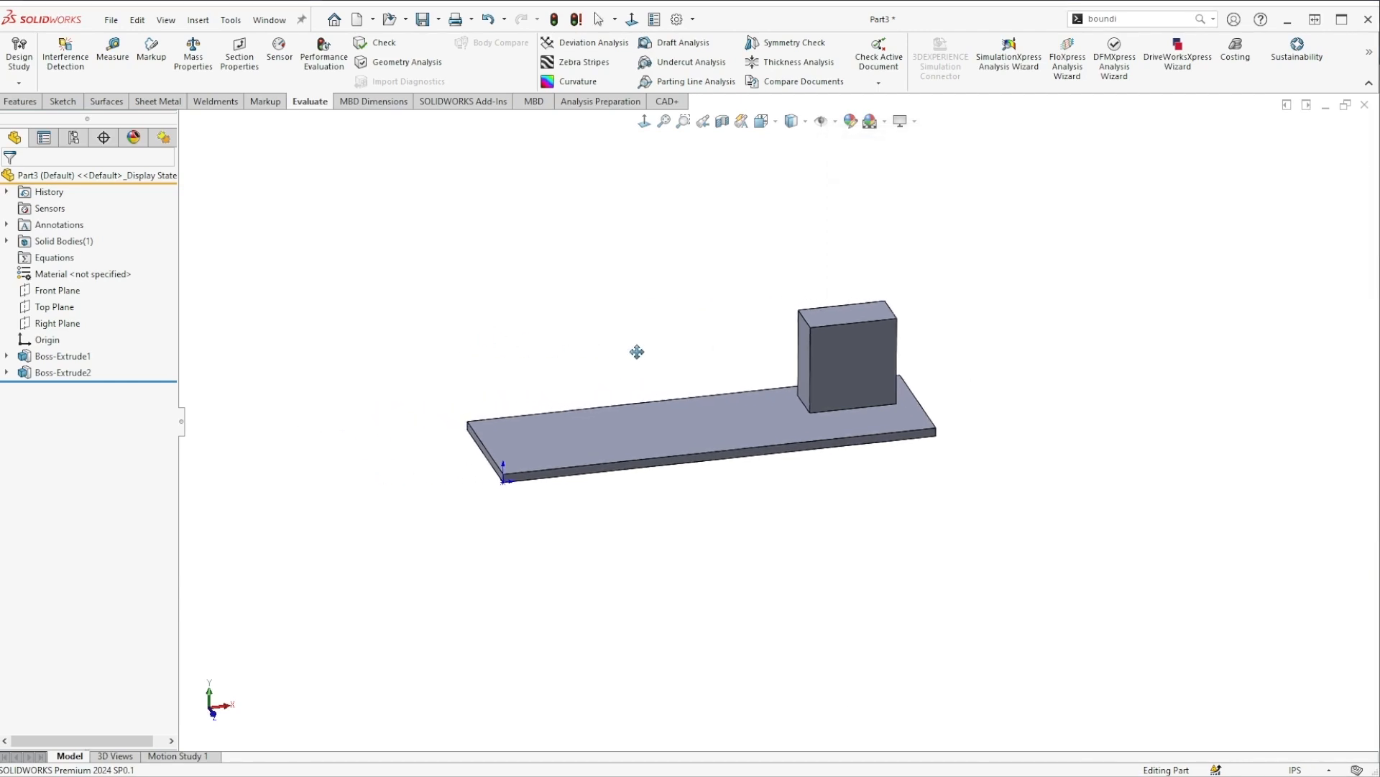
drag(638, 351, 729, 429)
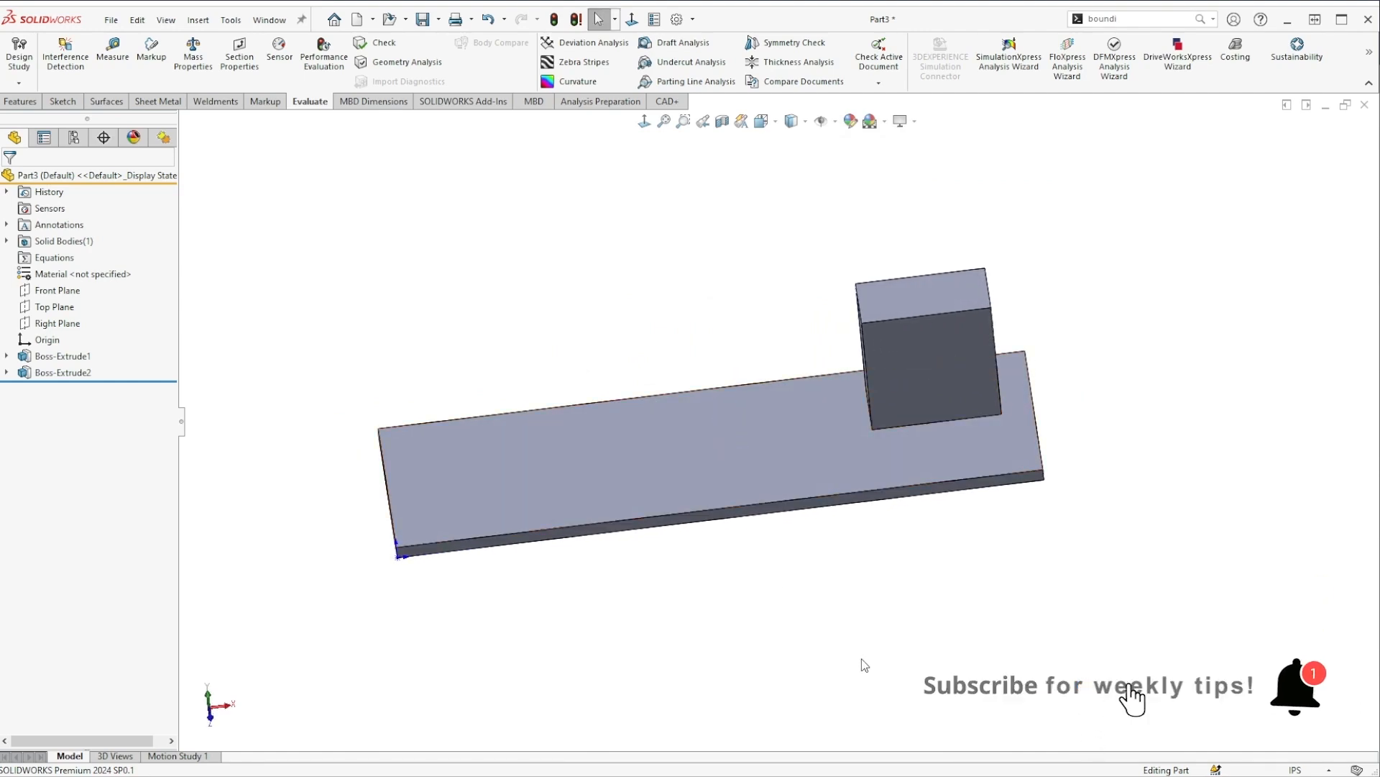
mouse_move(880, 676)
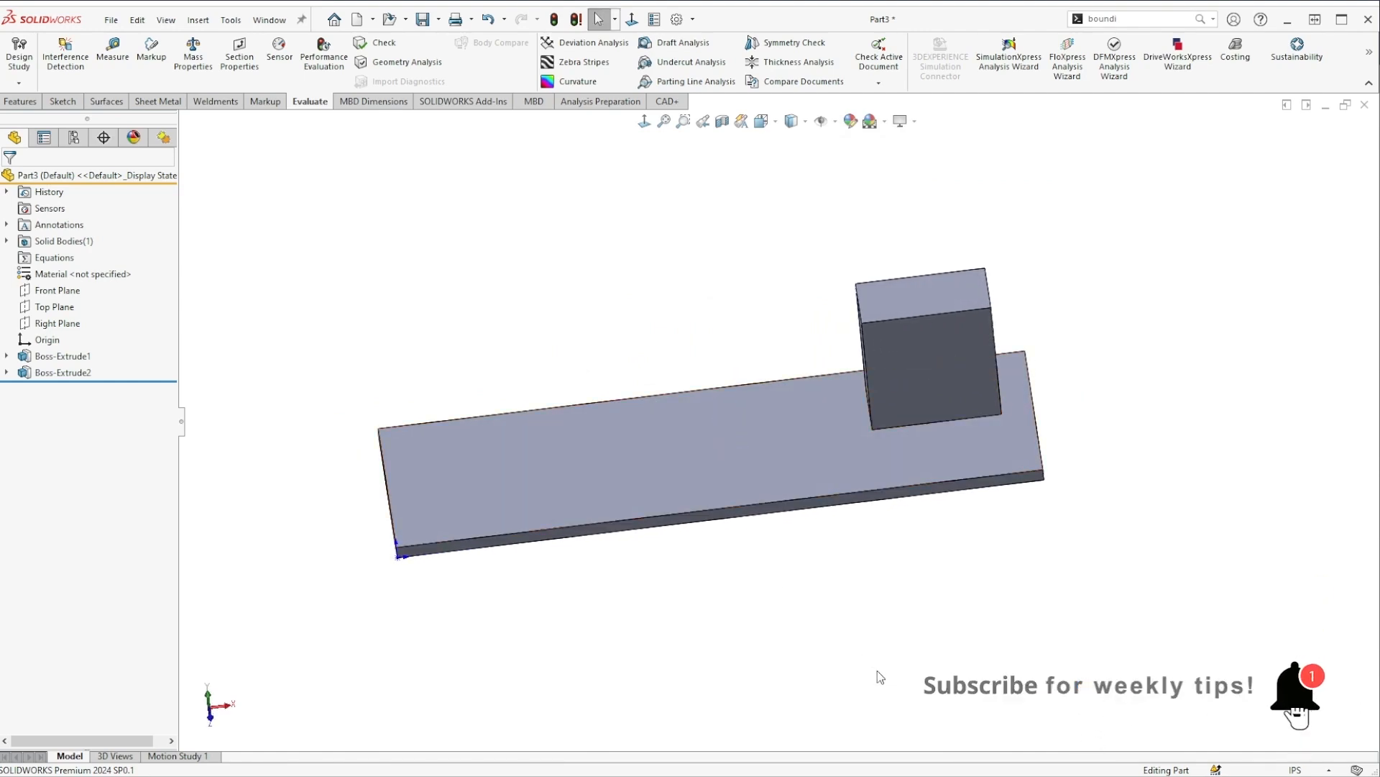